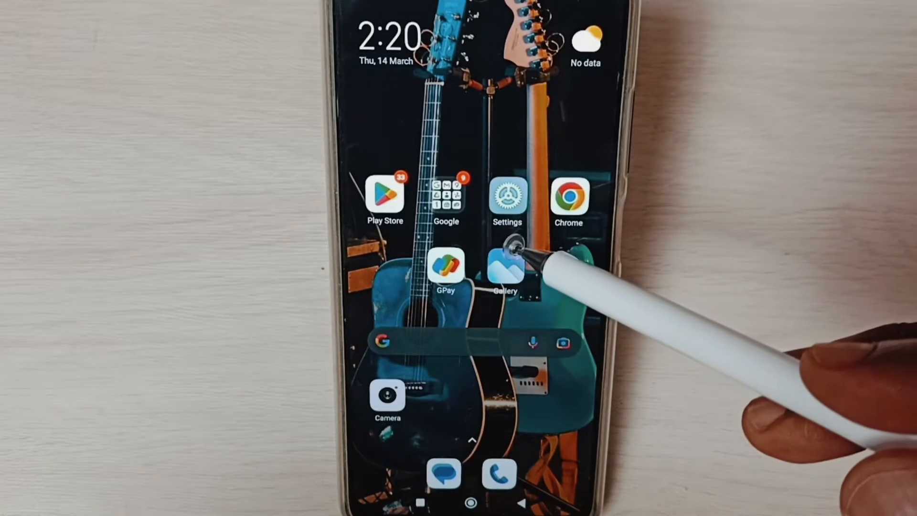
Launch Settings from the home screen to reach Connection & sharing.
left_click(506, 195)
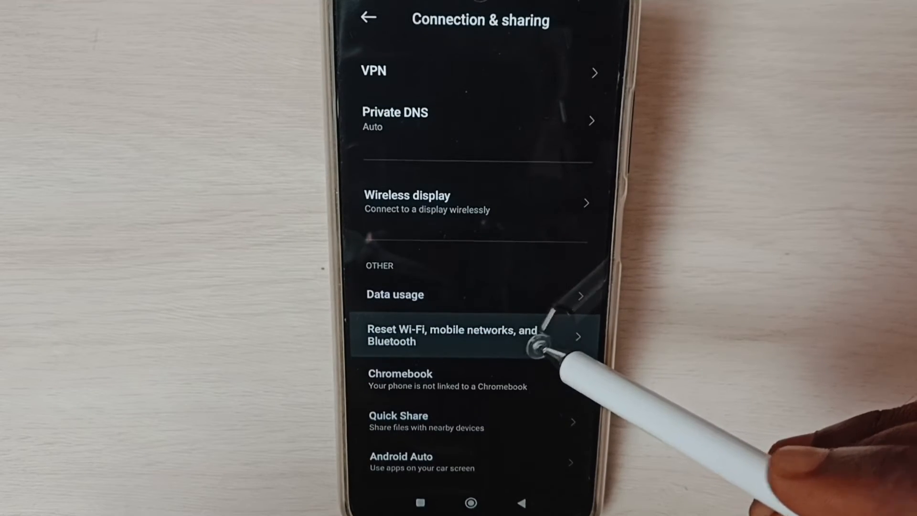
Run Reset Wi-Fi, mobile networks, and Bluetooth and confirm the reset with OK.
left_click(450, 335)
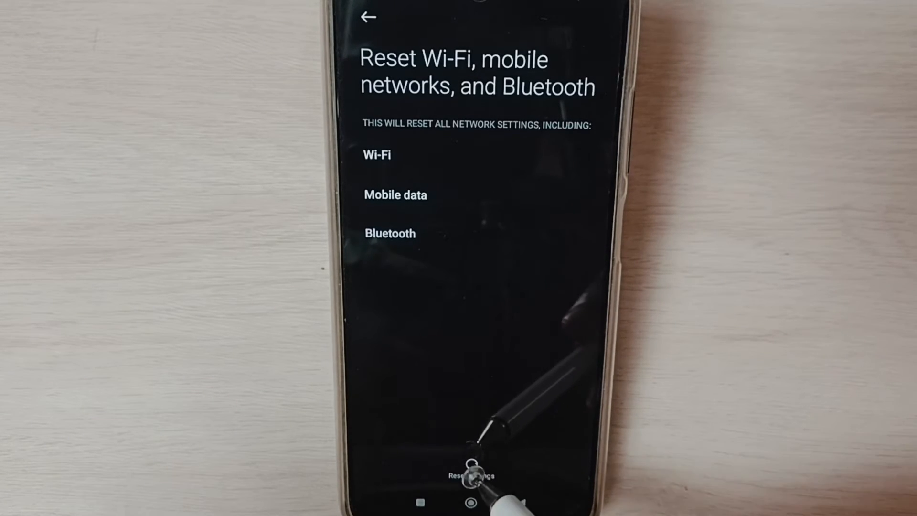
left_click(469, 475)
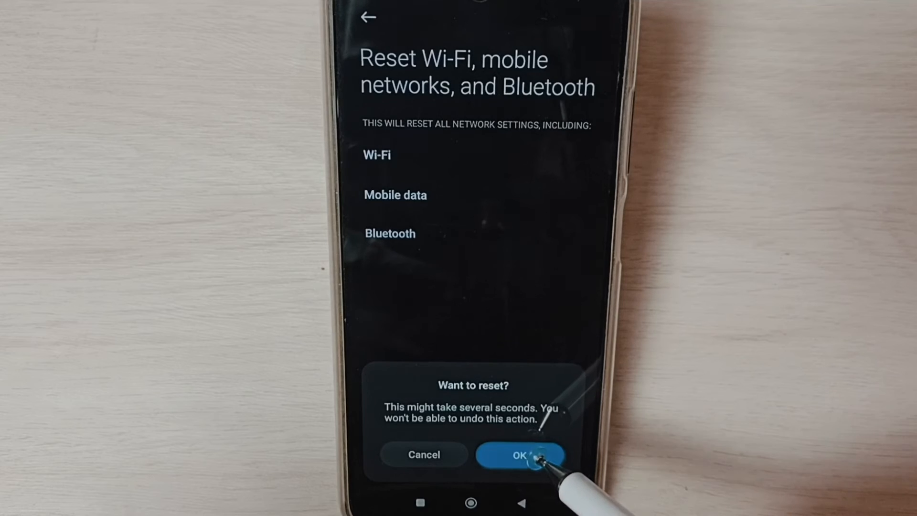
left_click(520, 454)
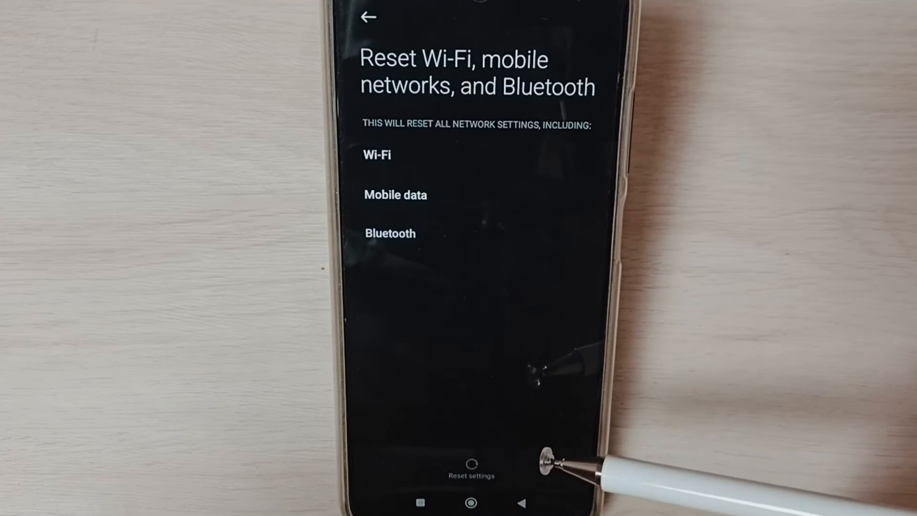
left_click(471, 468)
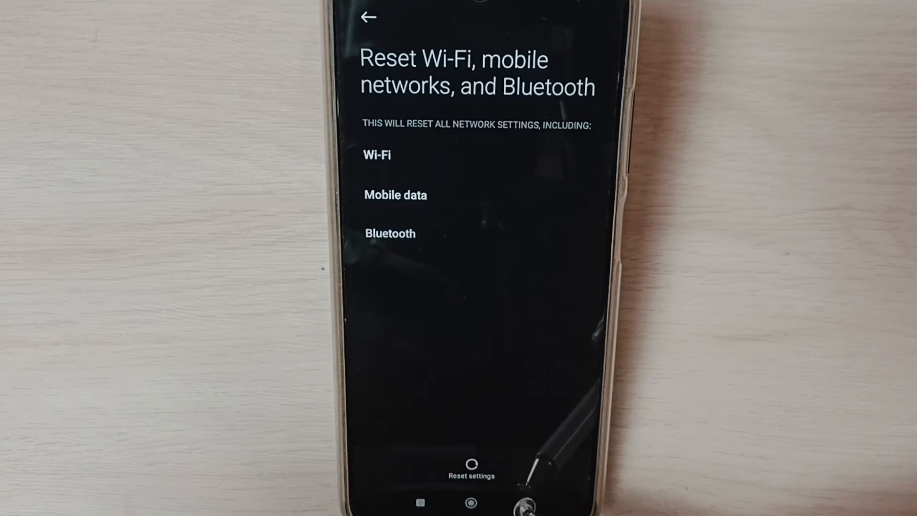
Return to the main Settings list and show the Bluetooth page with nearby devices.
left_click(368, 16)
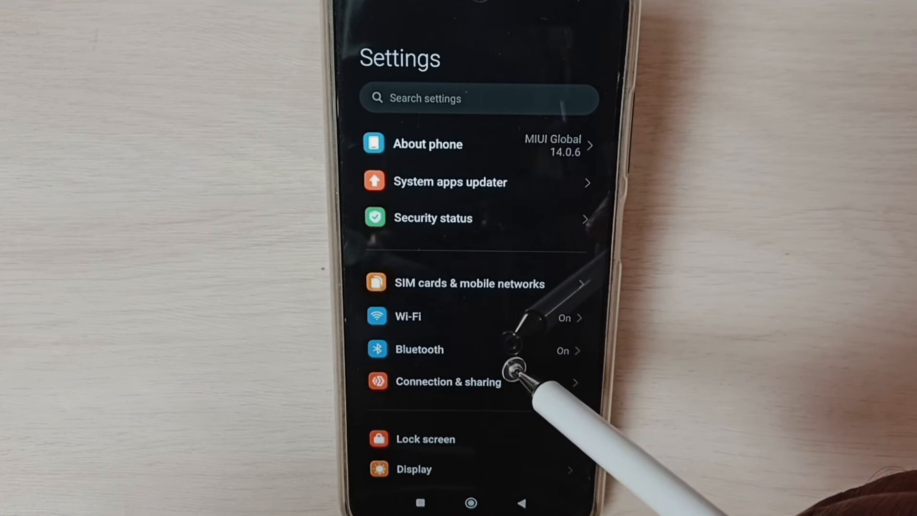
left_click(419, 349)
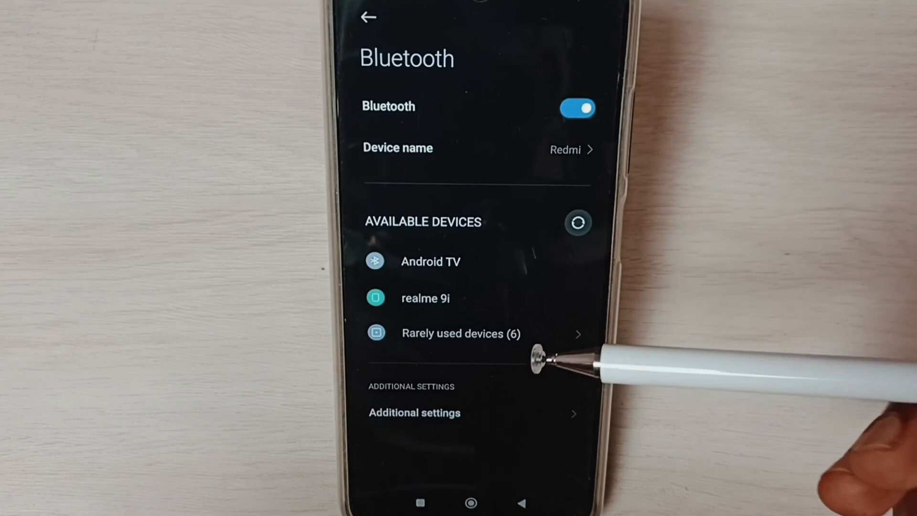
mouse_move(538, 360)
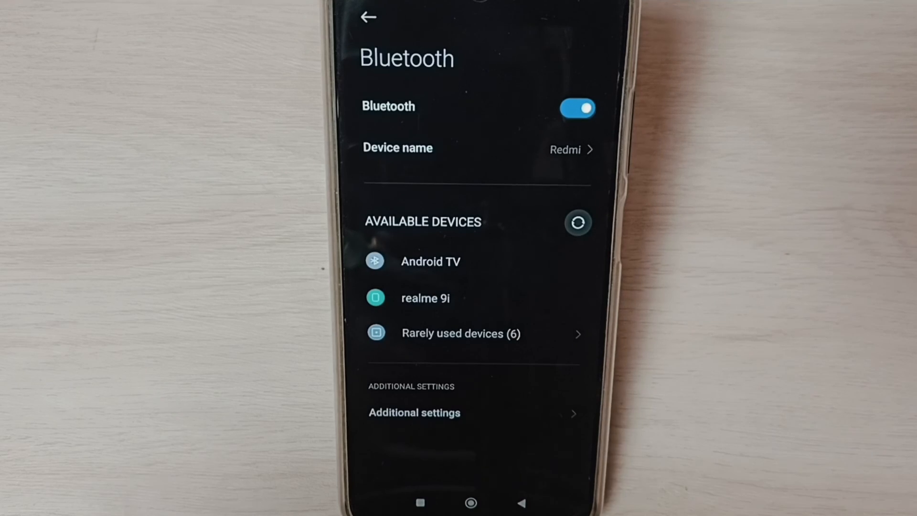